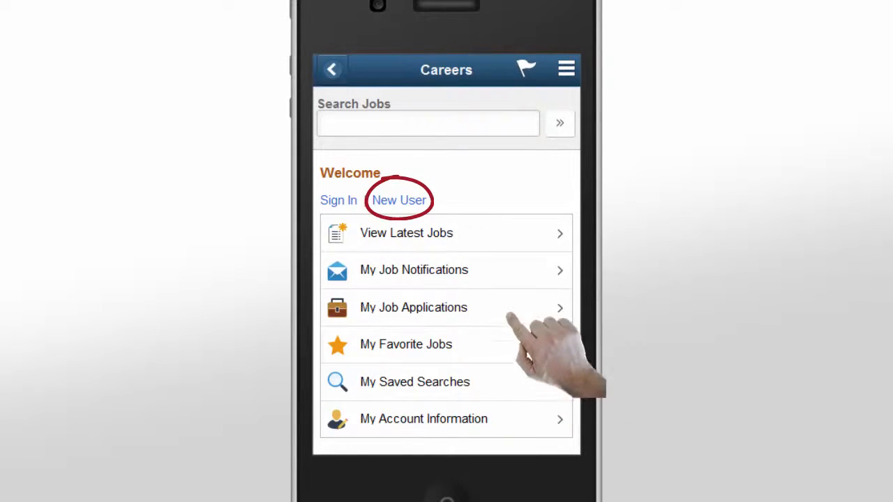
Start New User Registration from the Careers page and select the User Name field
click(398, 200)
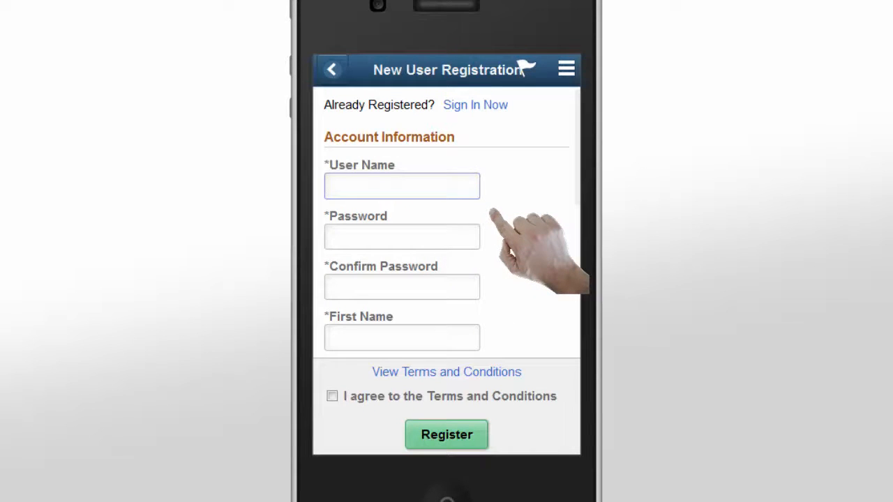
click(402, 185)
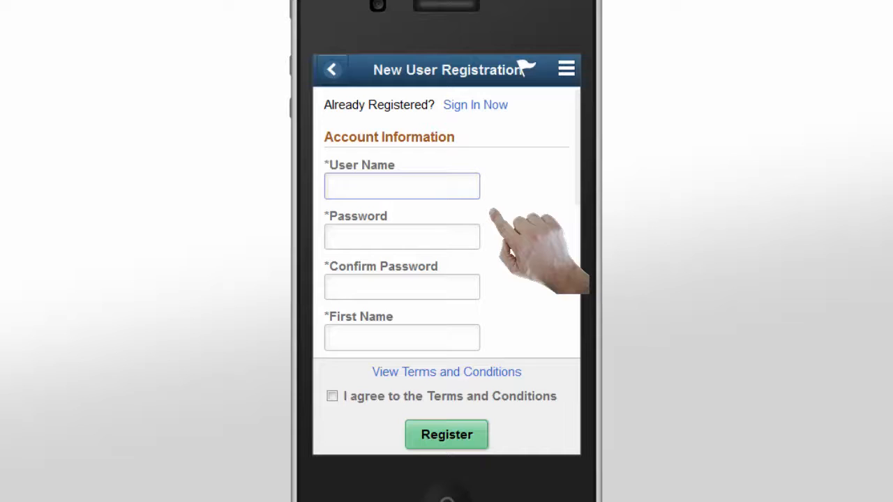
Enter Linda's user name, email, phone and a secret question, then accept the terms
text(lindab)
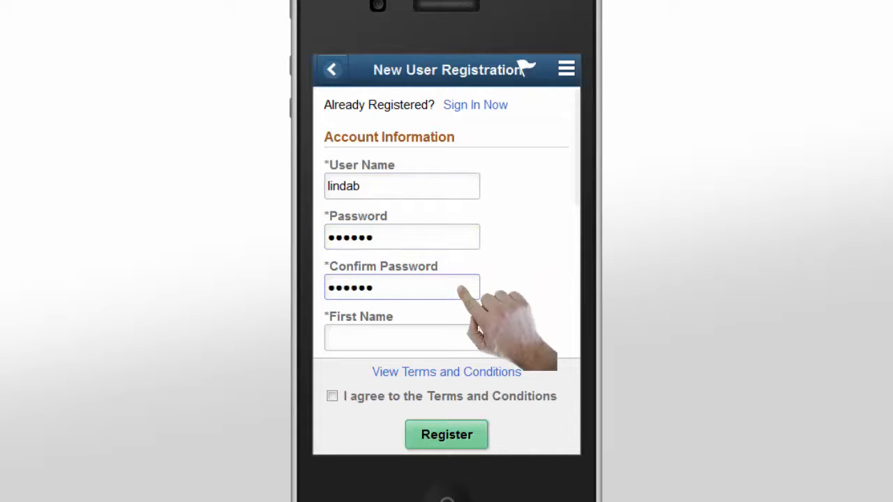
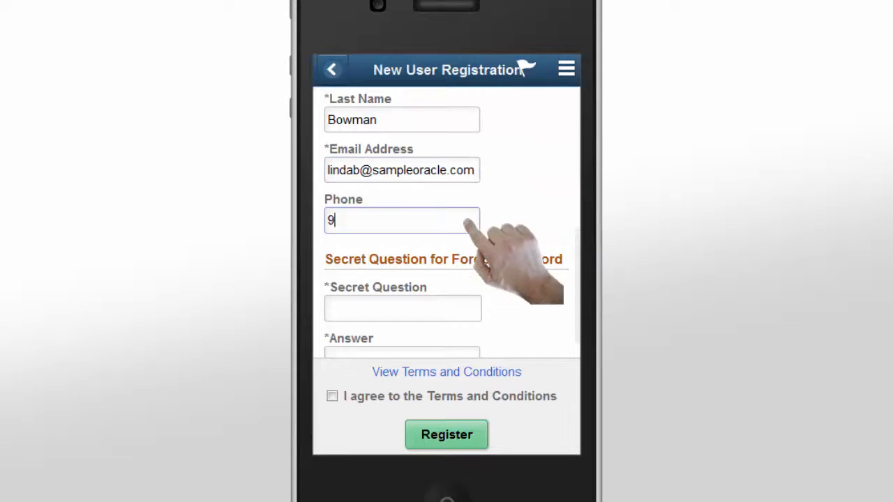
text(25/568-1212)
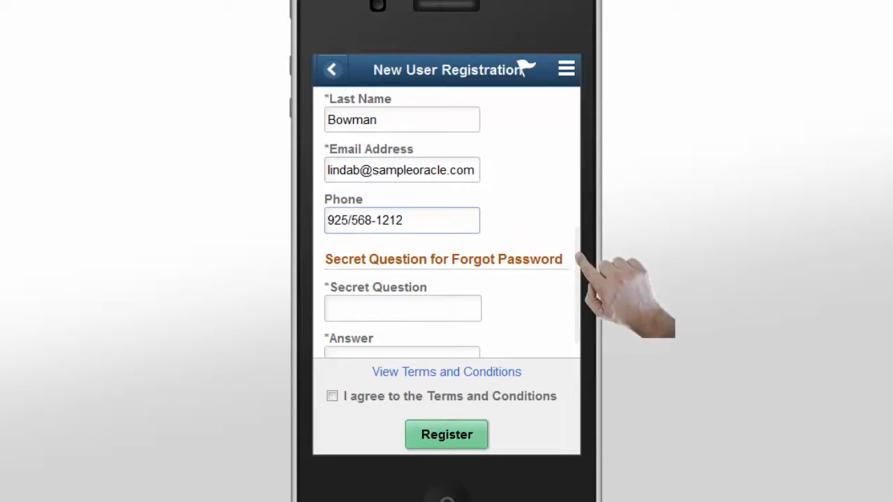
click(402, 308)
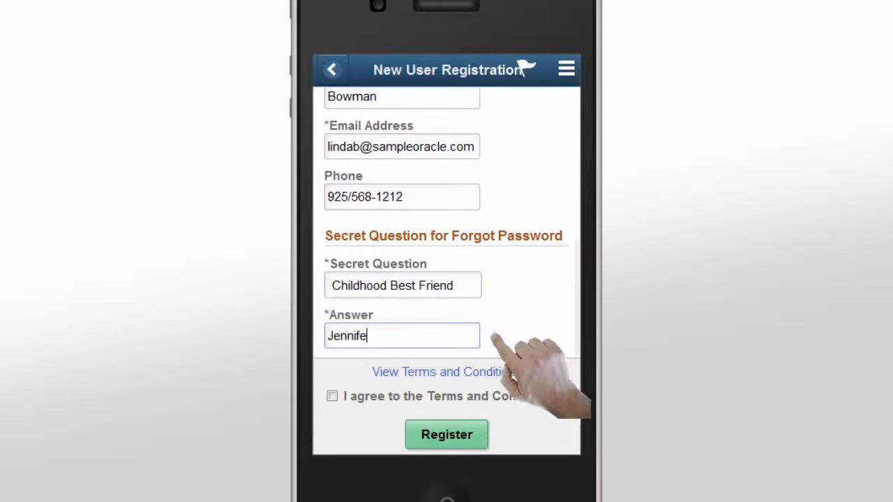
click(446, 434)
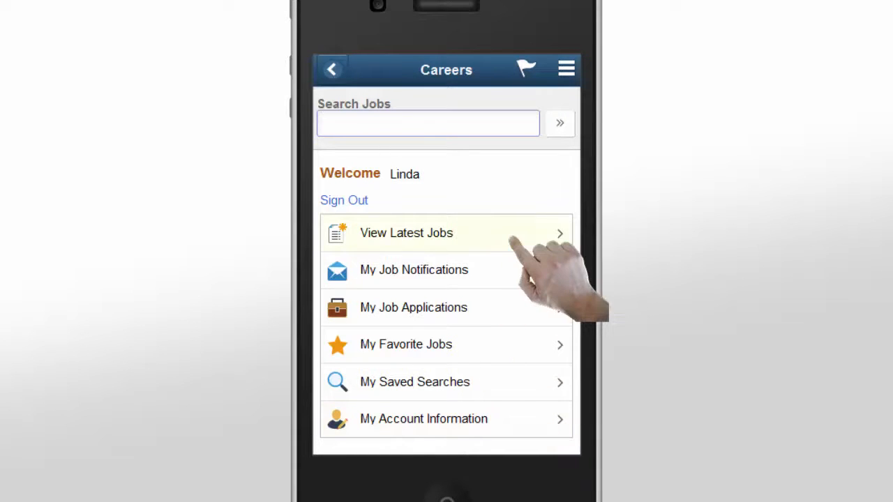
Filter the latest jobs to Delaware Operations and apply the filters
click(406, 233)
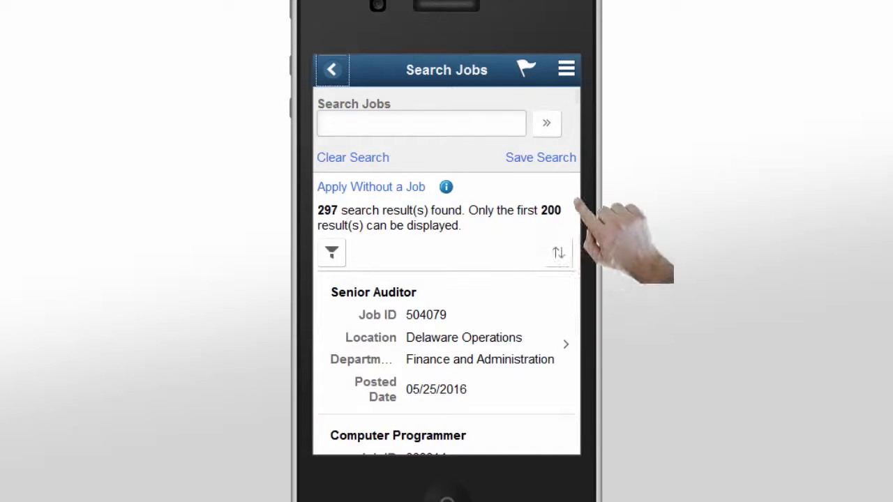
scroll(down, 3)
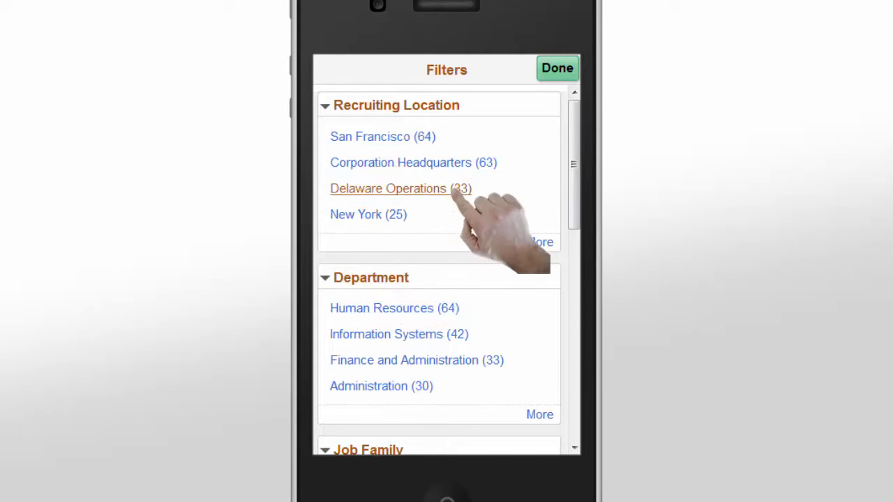
click(388, 188)
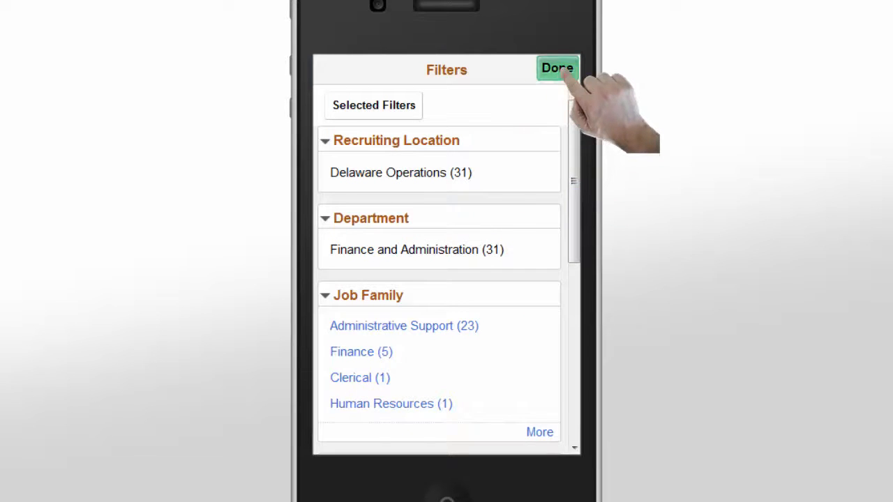
click(558, 67)
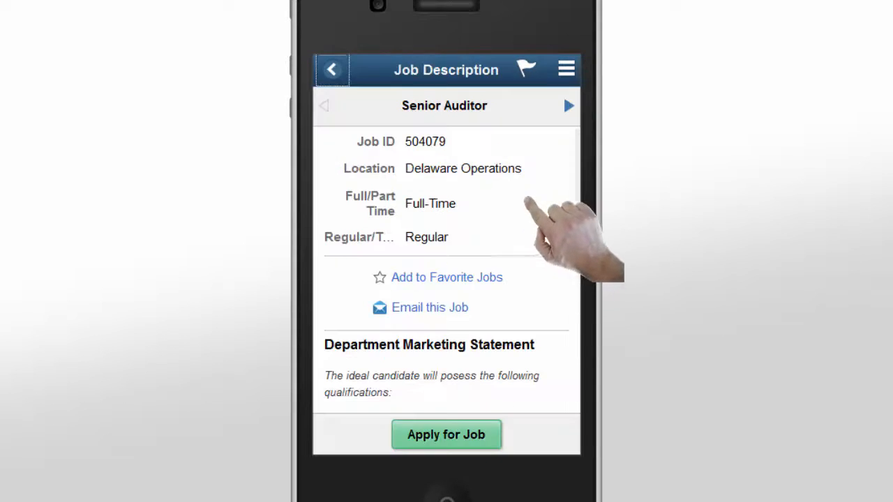
Favorite the Sr Financial Analyst job, then open the Sign In form from the candidate menu
scroll(down, 3)
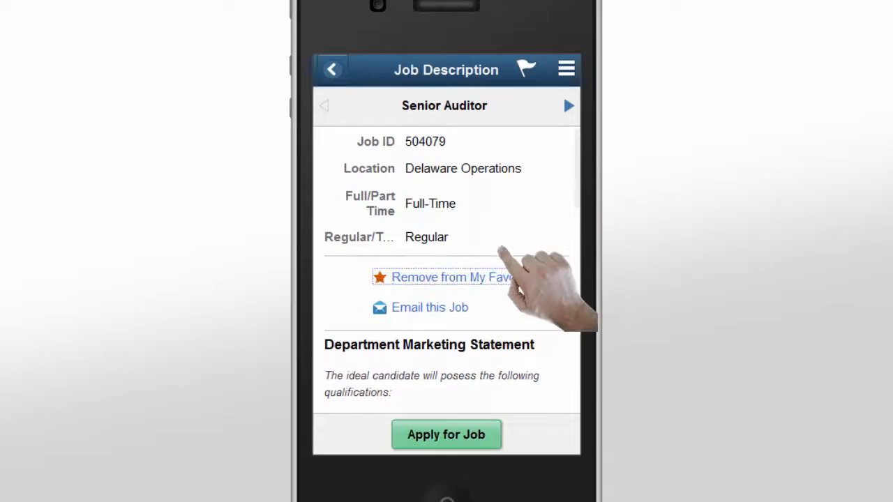
click(325, 105)
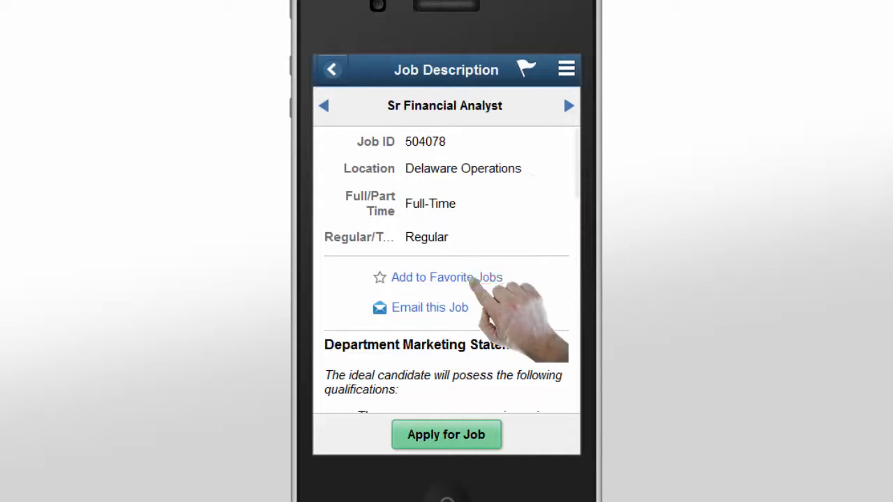
click(445, 277)
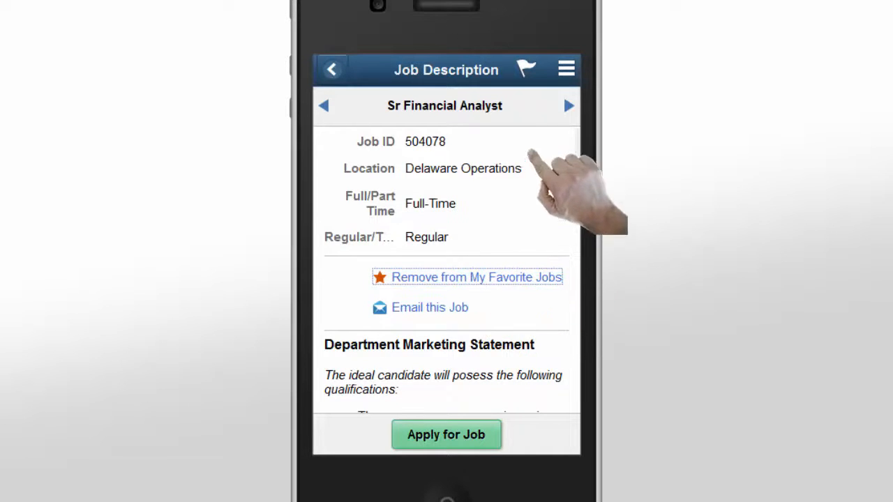
click(565, 69)
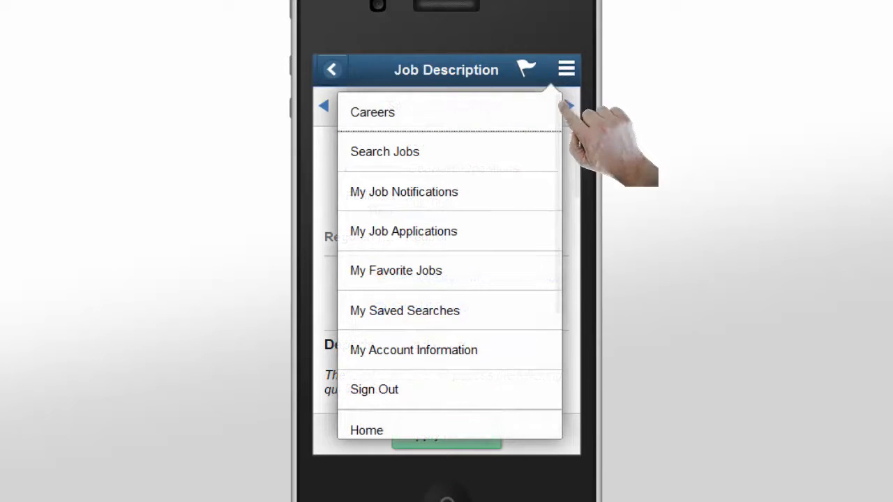
click(374, 111)
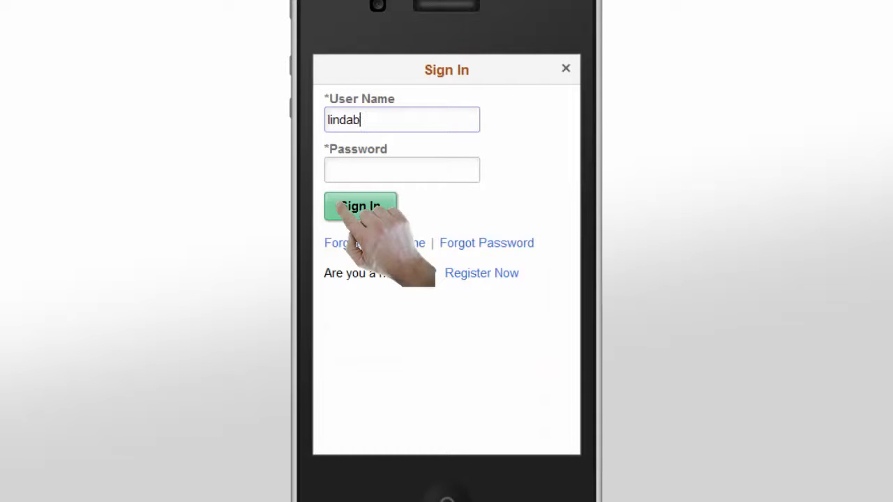
Enter the password and sign back in
click(402, 169)
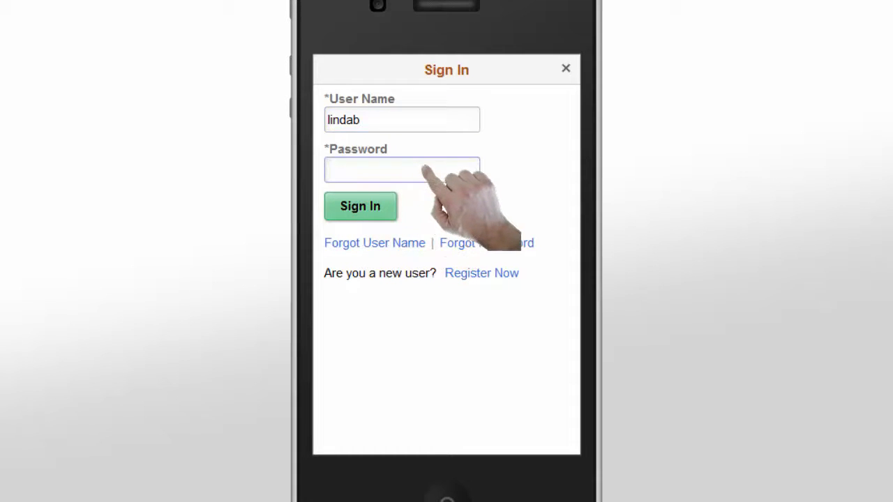
text(••••••)
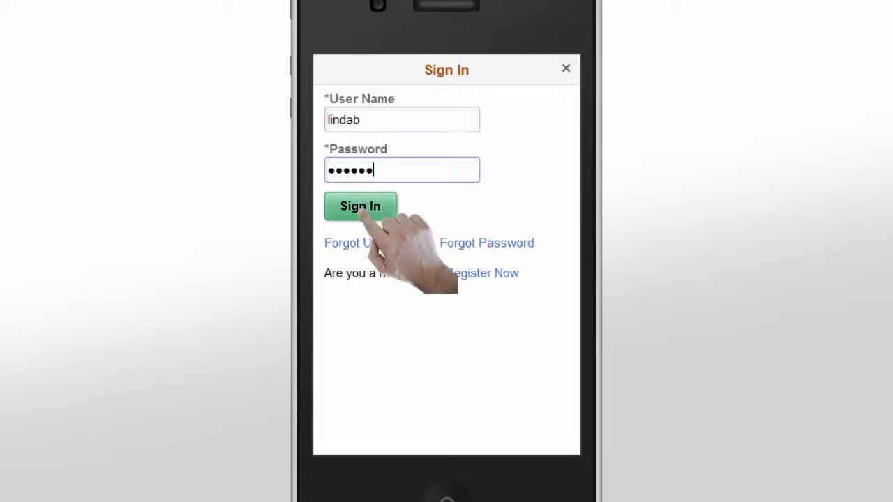
click(360, 206)
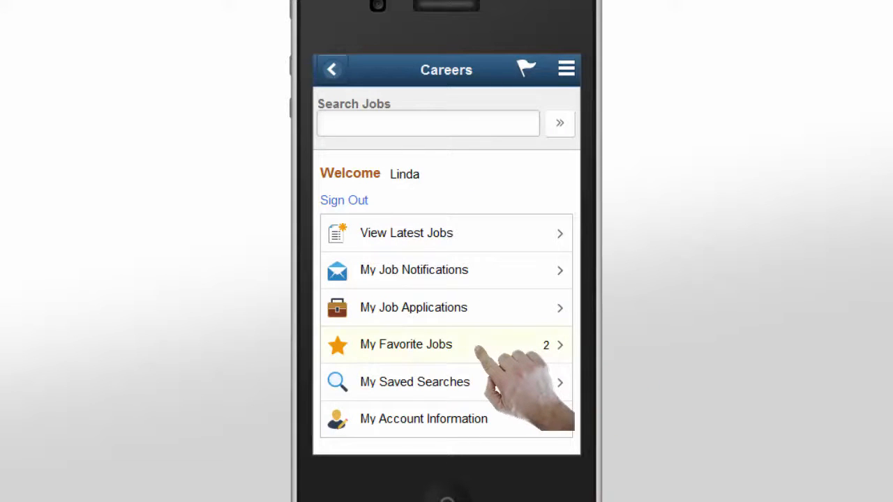
Open Sr Financial Analyst from My Favorite Jobs and start the application
click(406, 345)
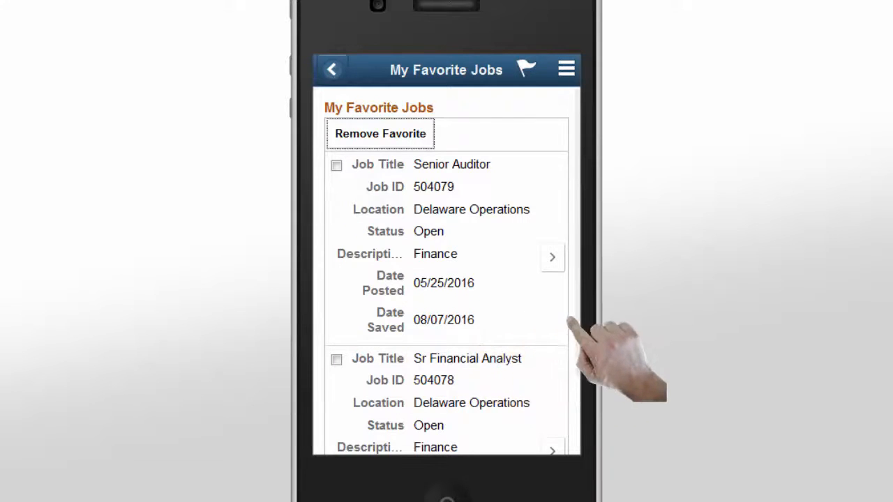
click(551, 449)
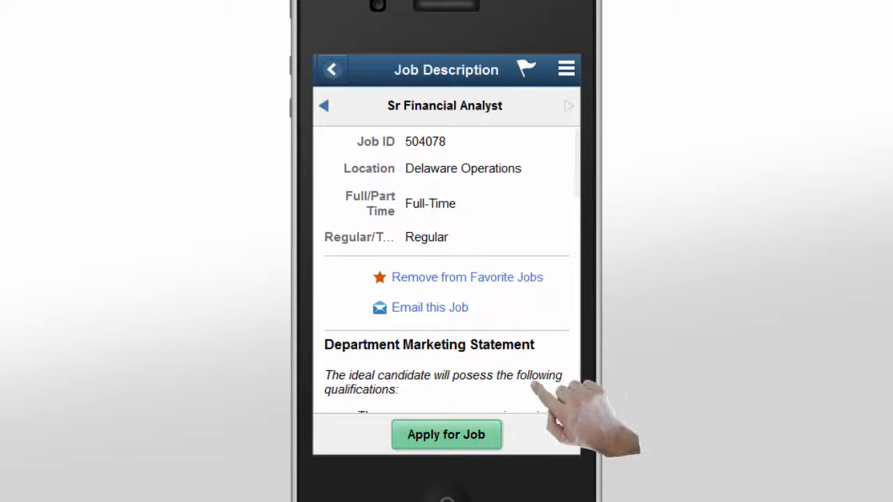
click(446, 434)
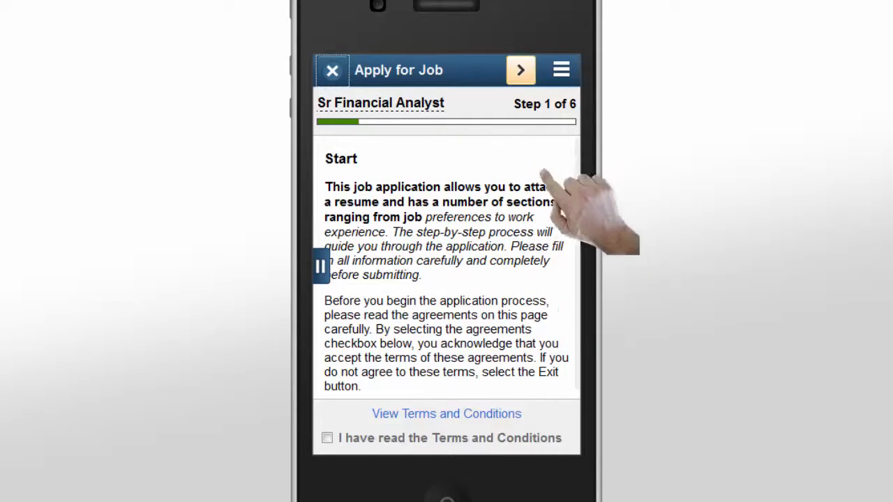
Clear the terms warning and advance past the Resume and Experience steps to step 6
click(520, 69)
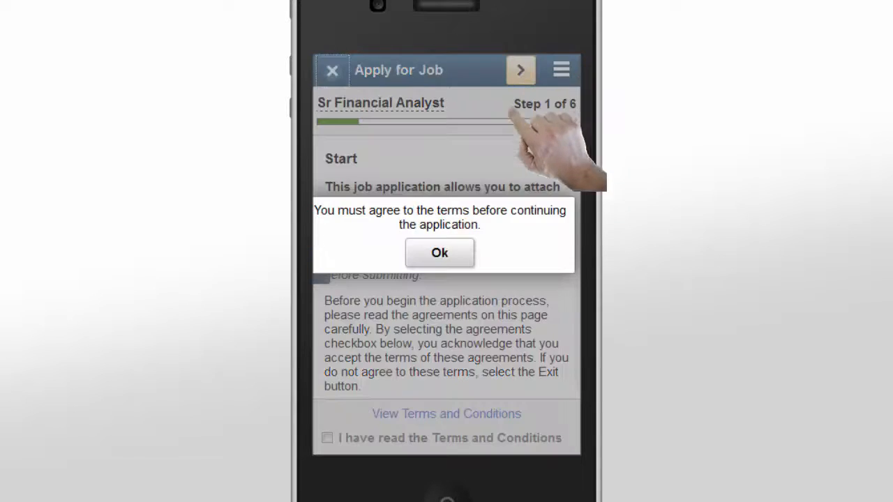
click(439, 253)
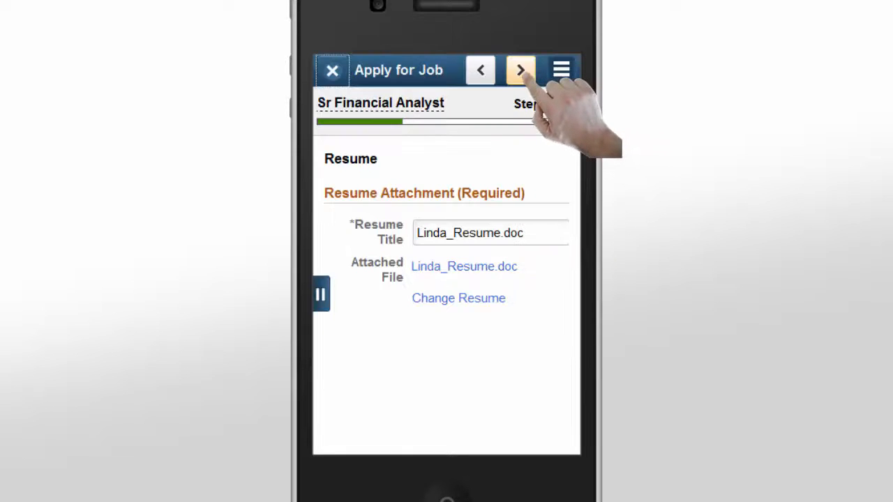
click(519, 69)
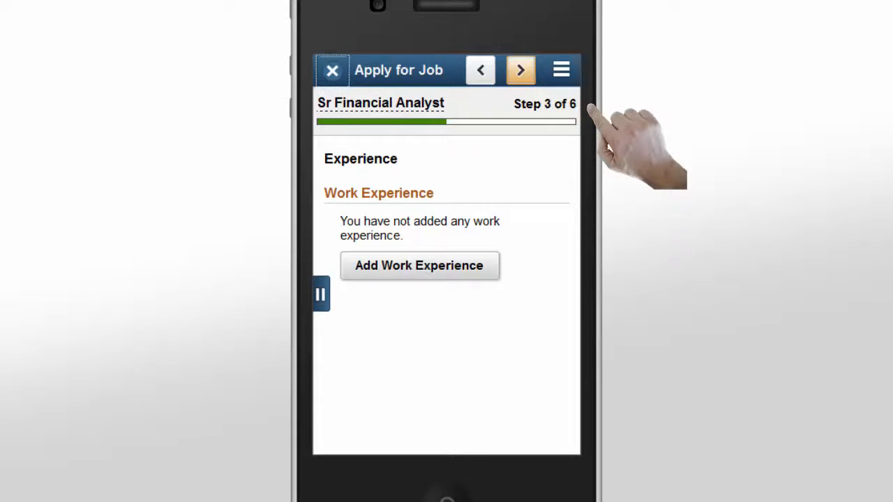
click(520, 70)
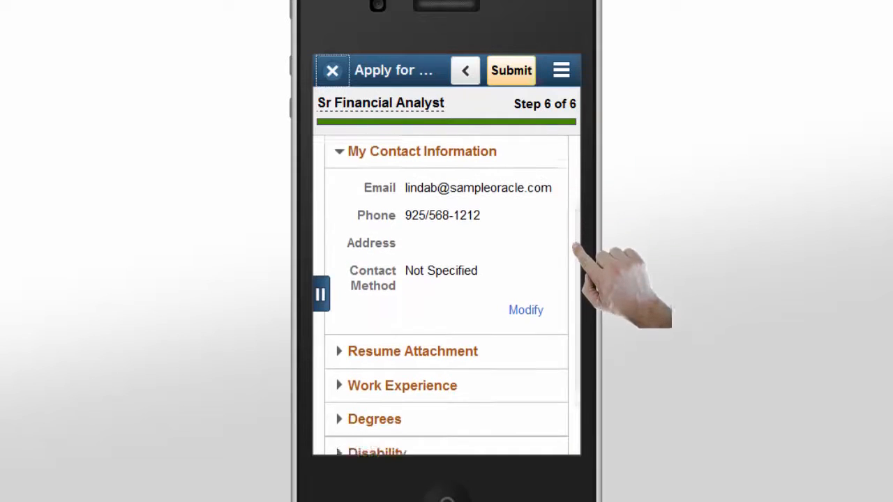
Review the Sr Financial Analyst application summary and submit it
scroll(down, 3)
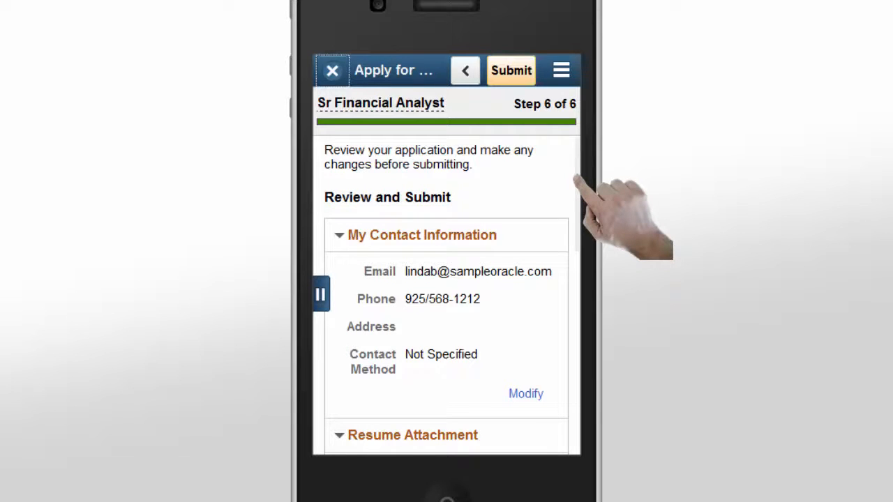
click(511, 70)
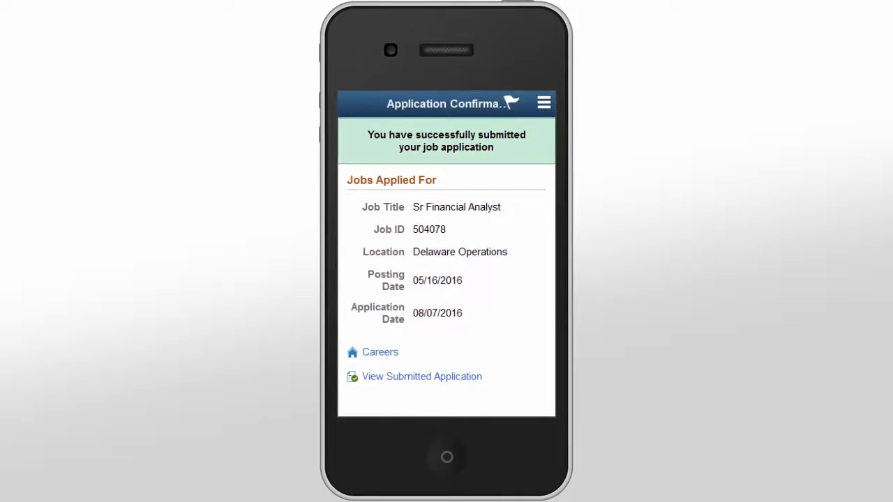
Sign in as Linda on the tablet Careers page with the saved credentials
click(379, 352)
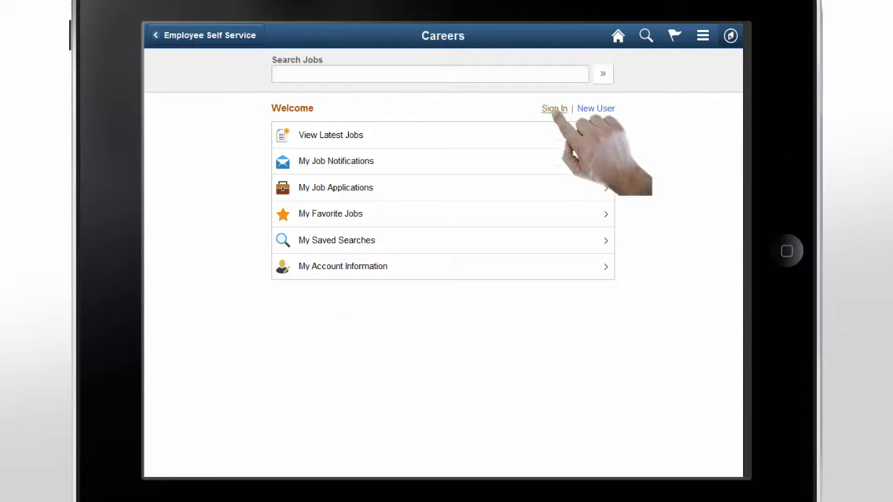
click(554, 108)
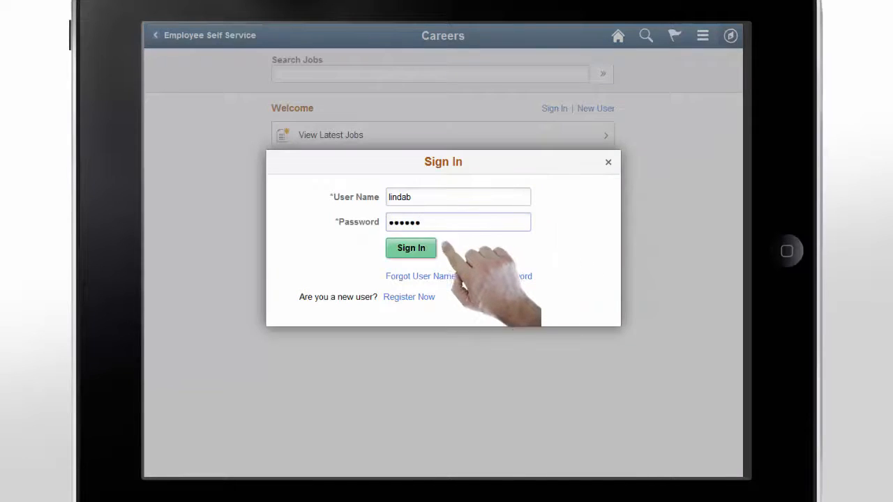
click(411, 248)
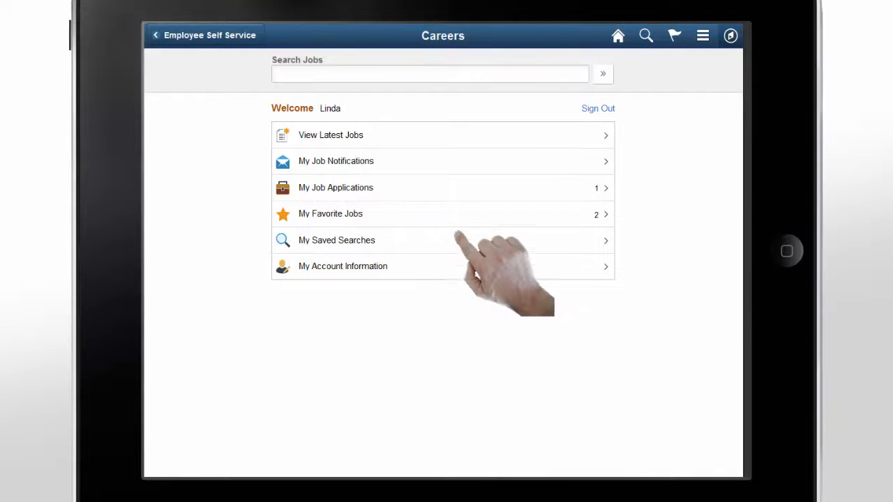